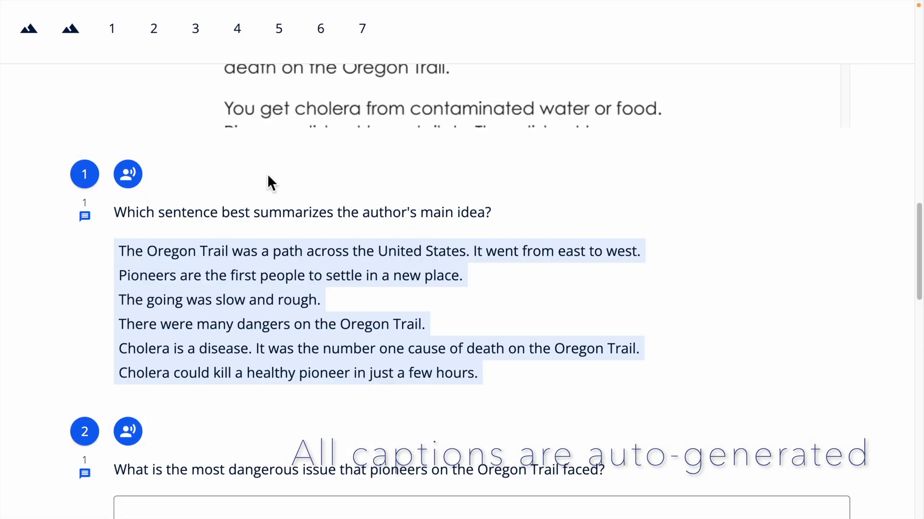
Play, pause, replay and stop the read-aloud of question 1 in the student view.
click(127, 174)
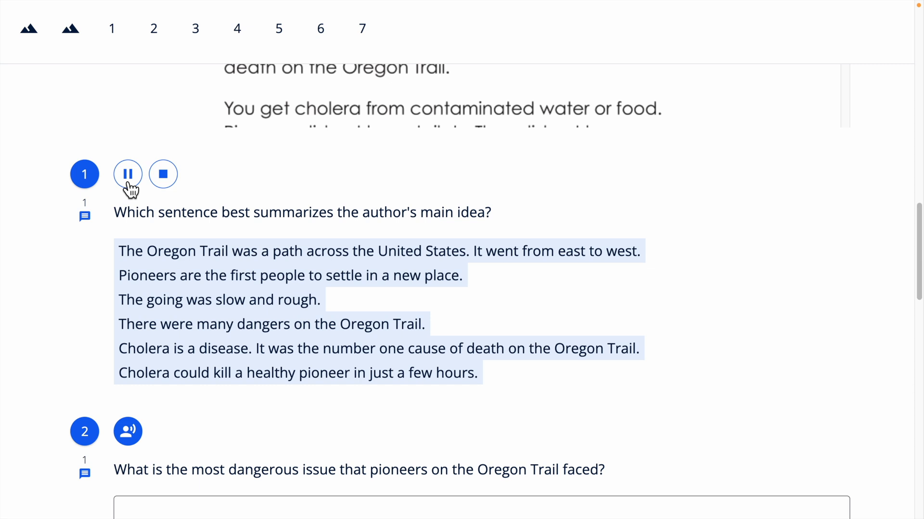
click(128, 174)
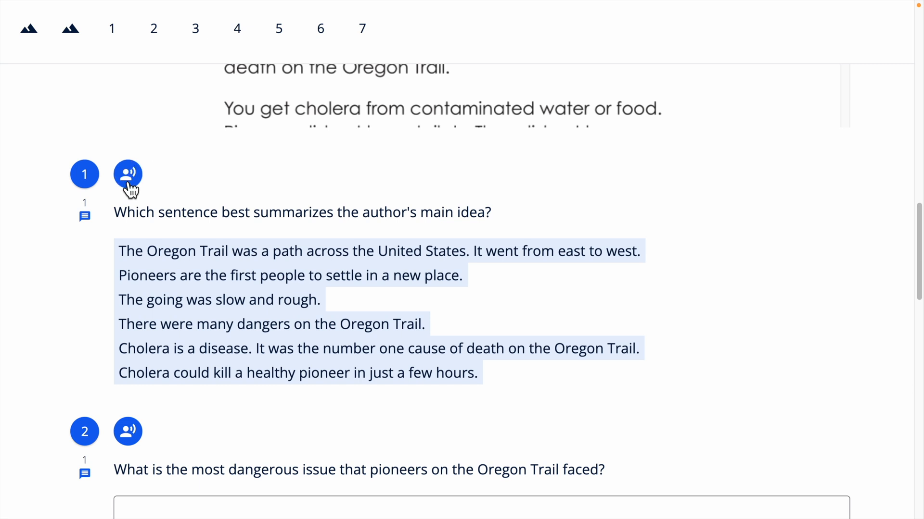
click(127, 174)
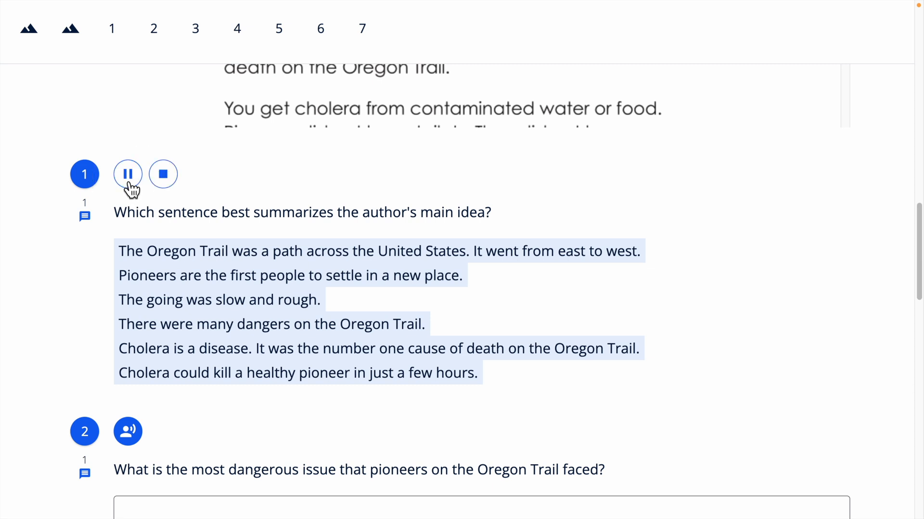
click(128, 174)
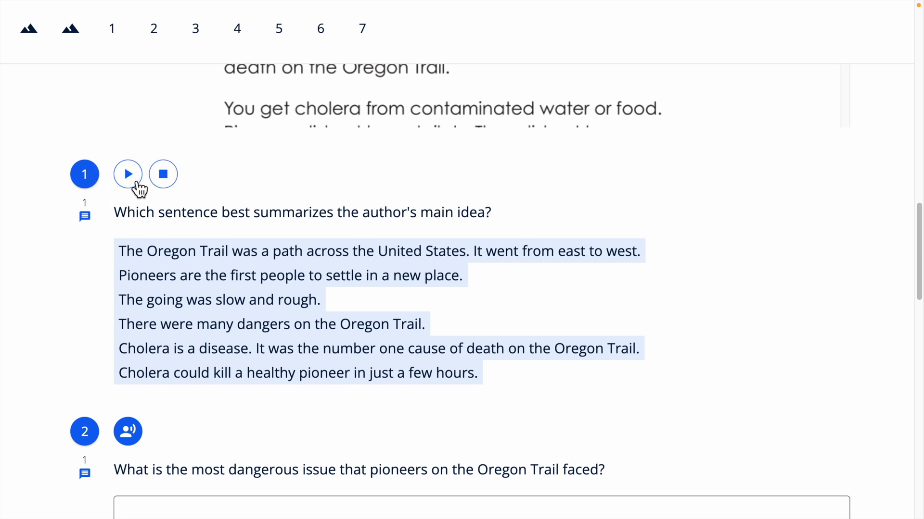
click(127, 174)
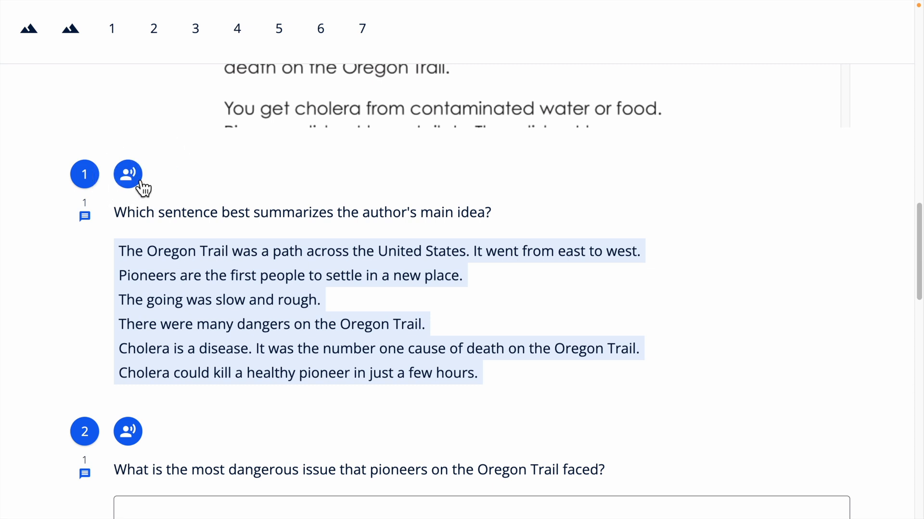
click(128, 174)
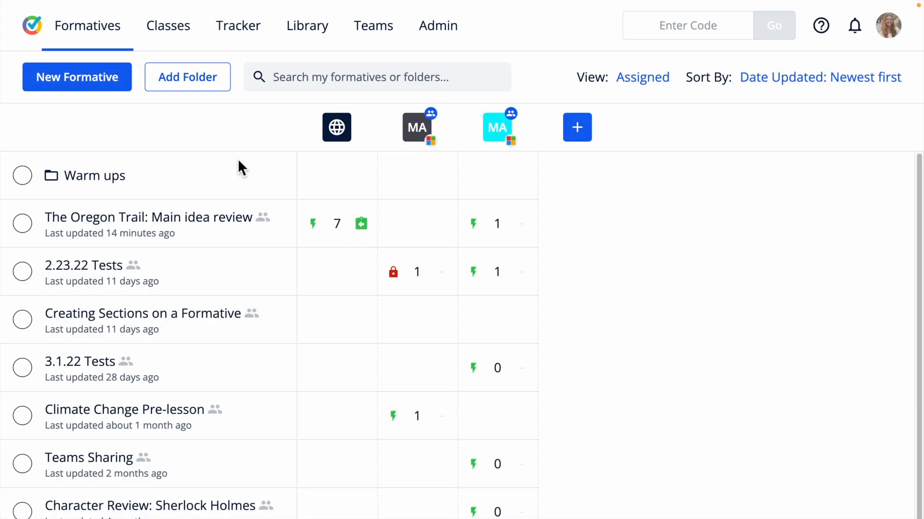
Open the Math - Algebra 1 roster from Classes and reveal every student's accommodations.
click(167, 25)
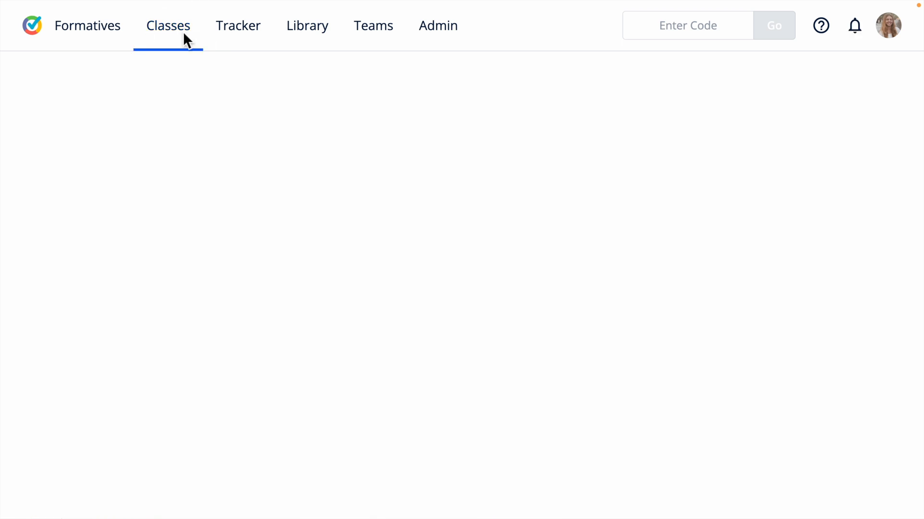
click(168, 25)
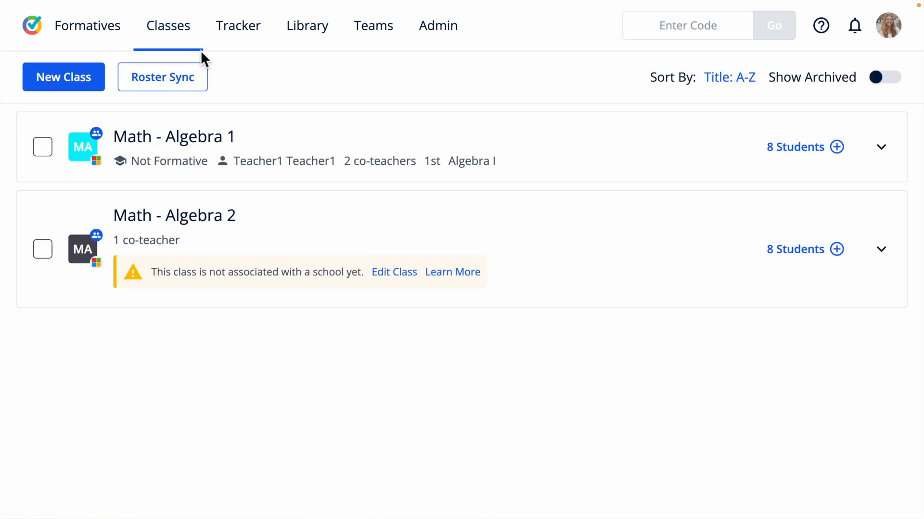
click(880, 146)
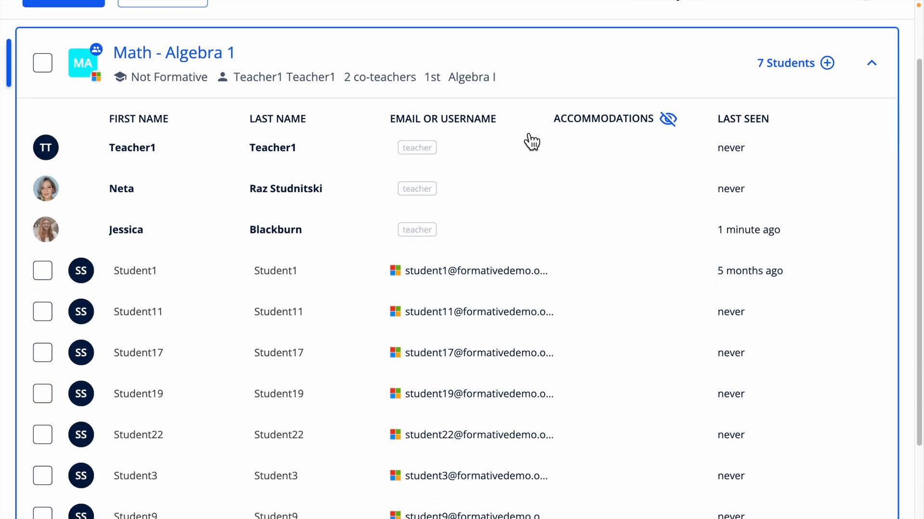
mouse_move(654, 161)
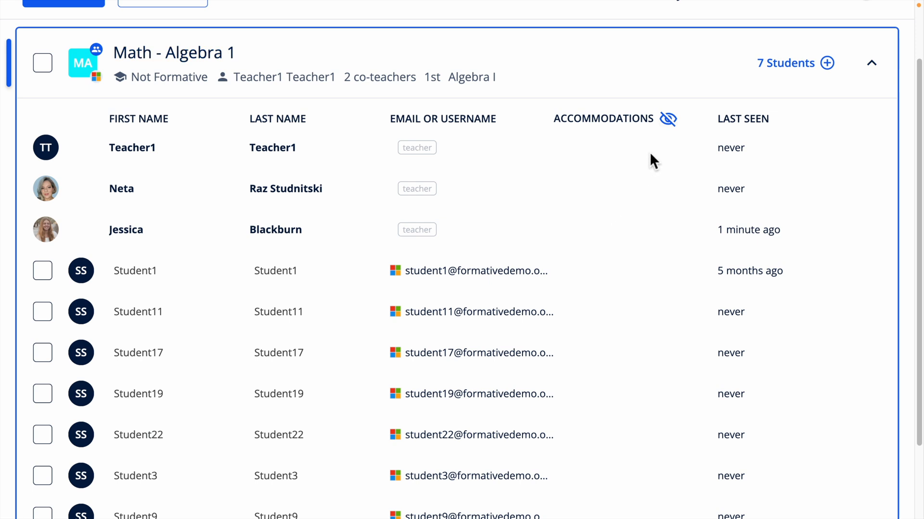
click(667, 119)
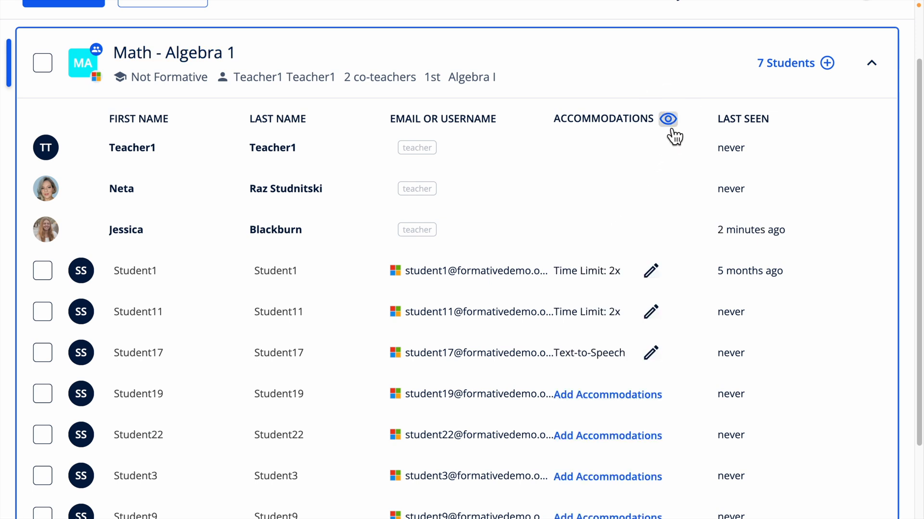
mouse_move(645, 406)
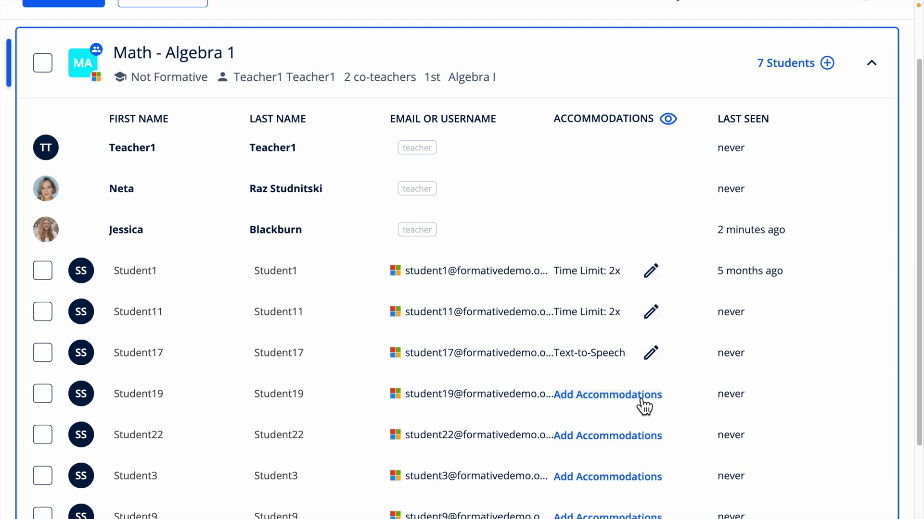
Turn on Text-to-Speech for Student19, update it, and reopen their accommodations.
click(607, 395)
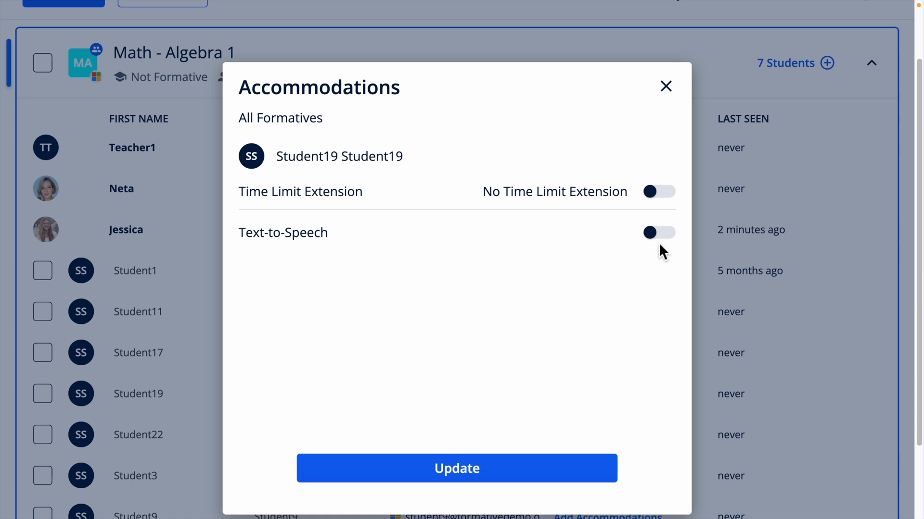
click(658, 232)
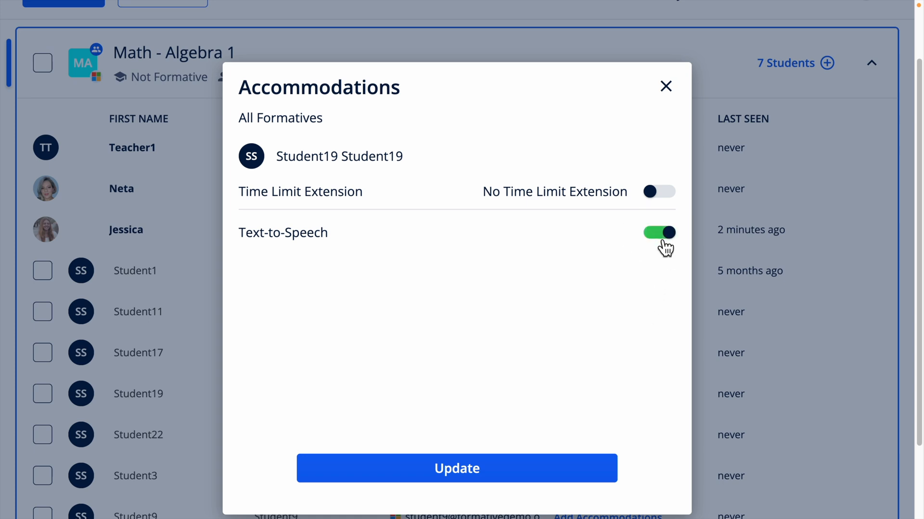
mouse_move(636, 290)
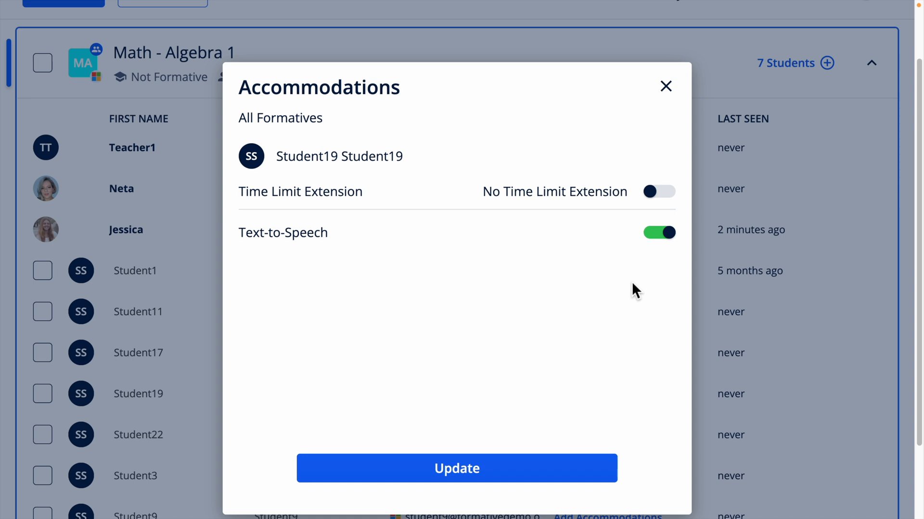
click(456, 469)
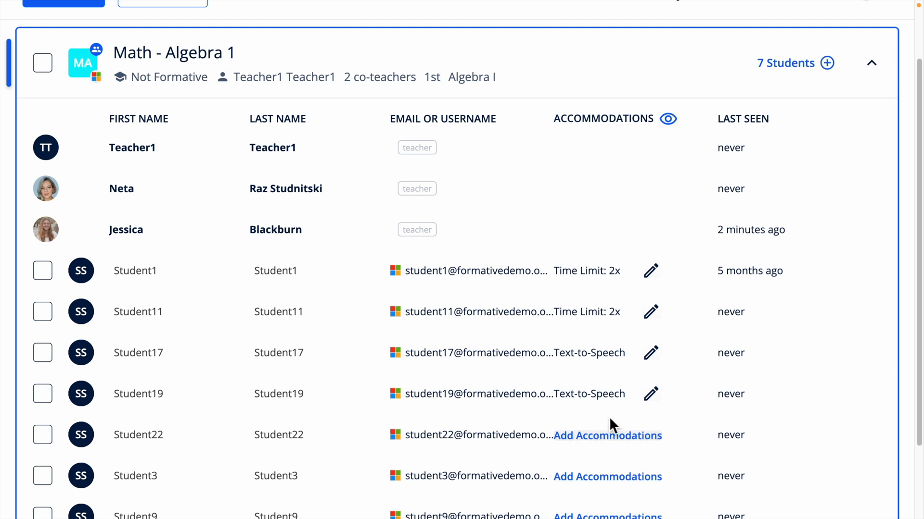
click(650, 394)
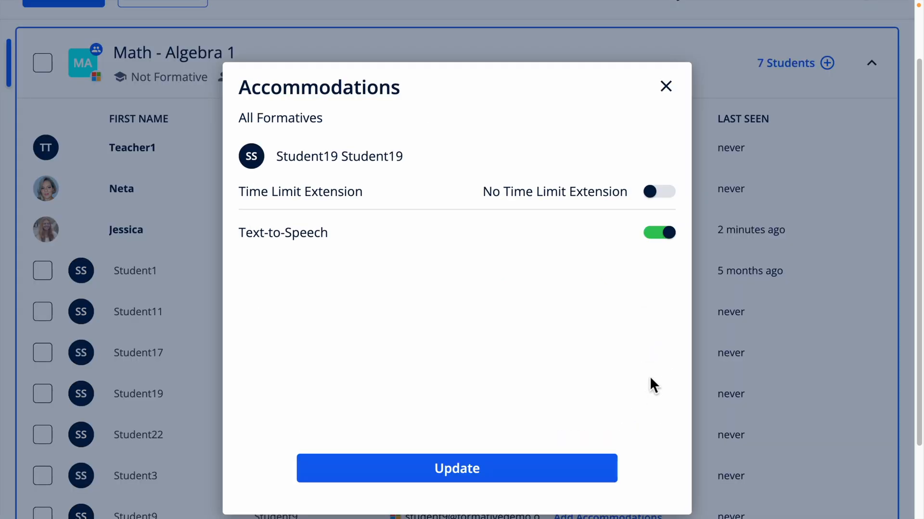
Turn Text-to-Speech back off for Student19 and update their accommodations.
click(658, 232)
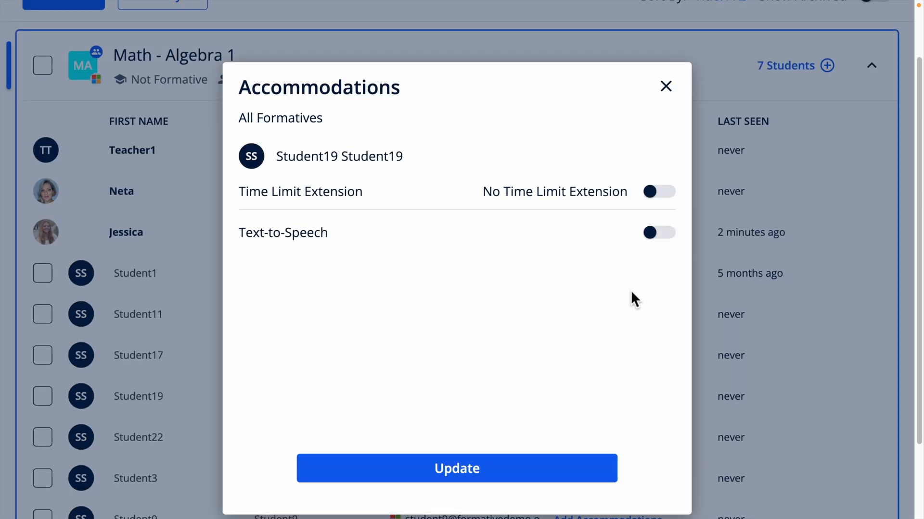
mouse_move(535, 430)
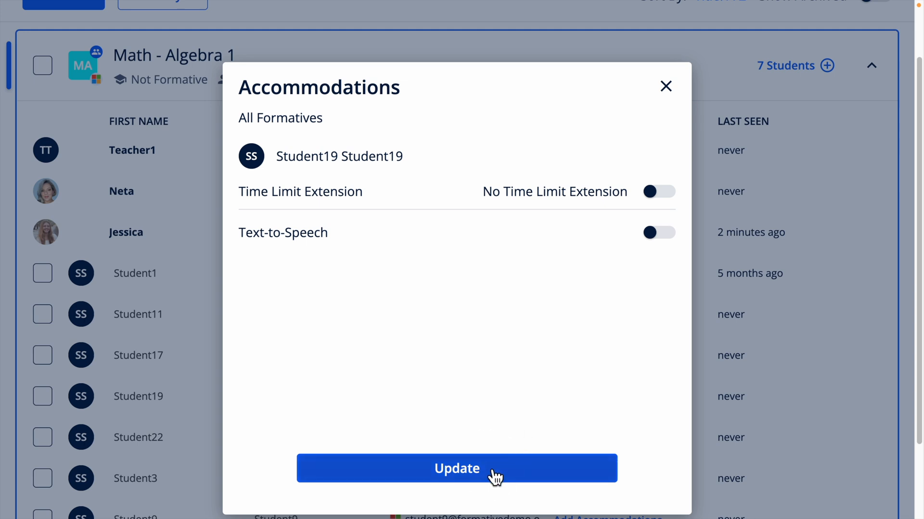
click(456, 469)
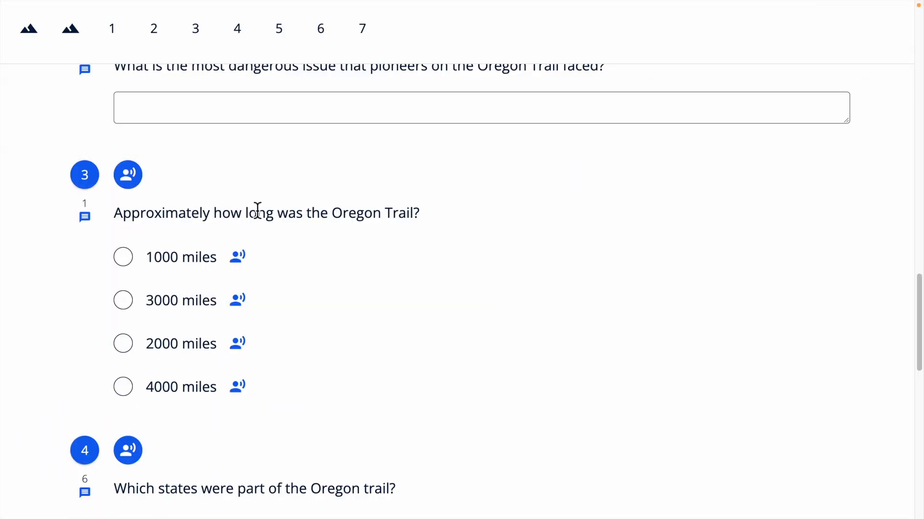
Read question 3 about the Oregon Trail's length aloud, stop it, and check an answer choice's speaker.
click(127, 174)
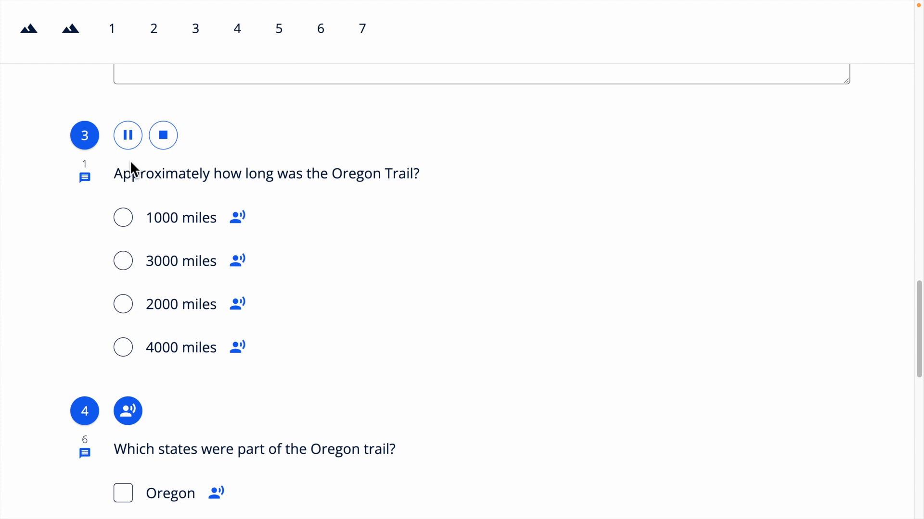
click(164, 135)
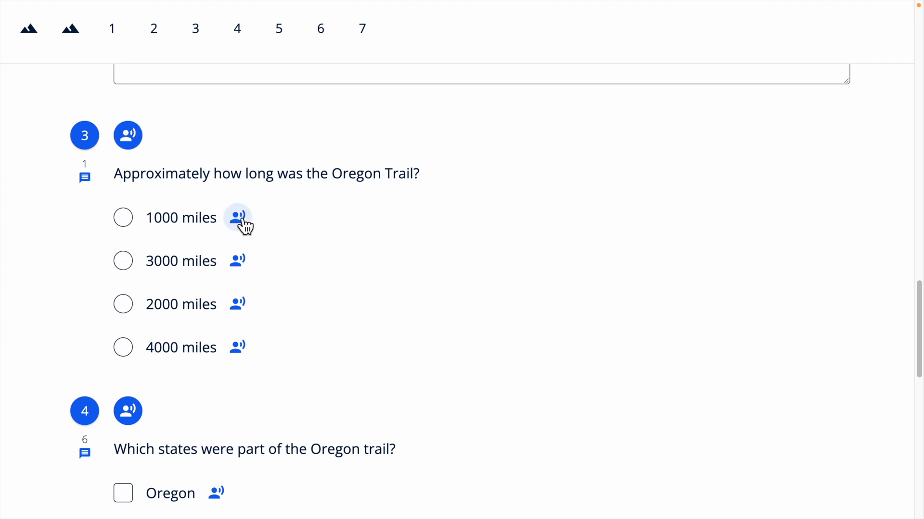
mouse_move(238, 261)
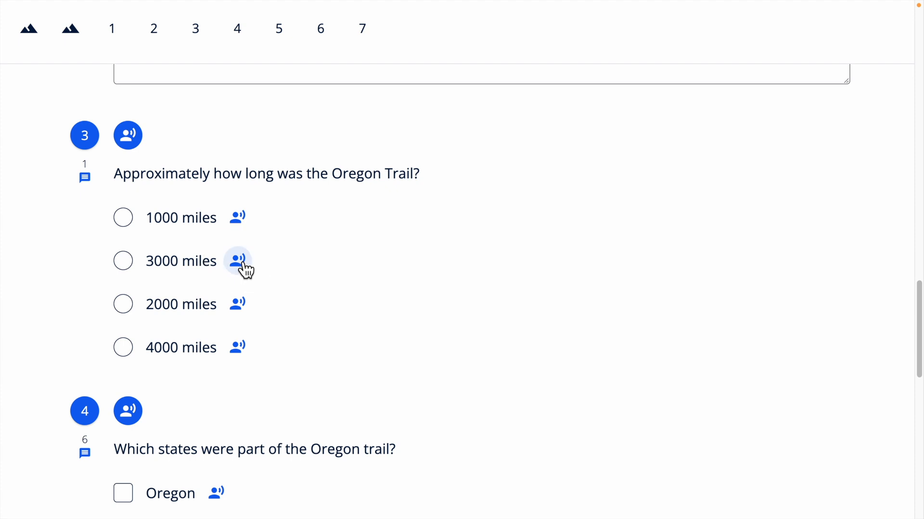
mouse_move(237, 304)
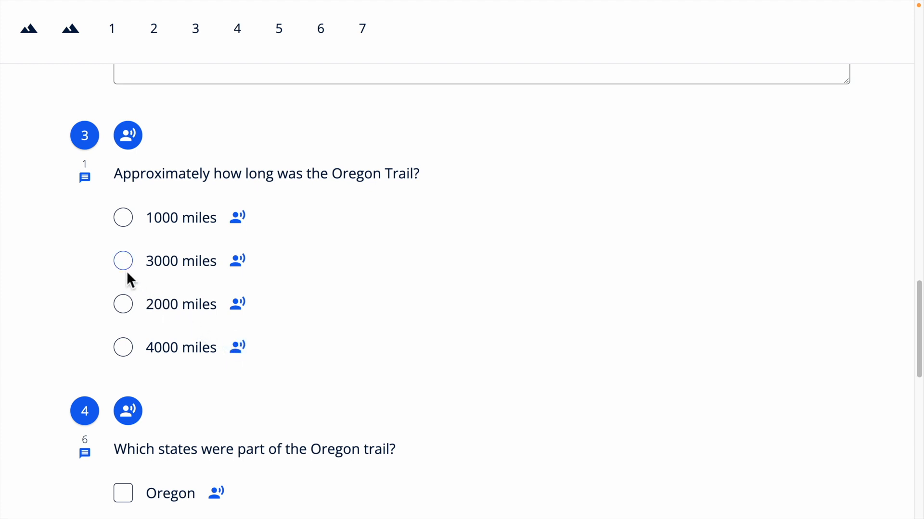
click(123, 260)
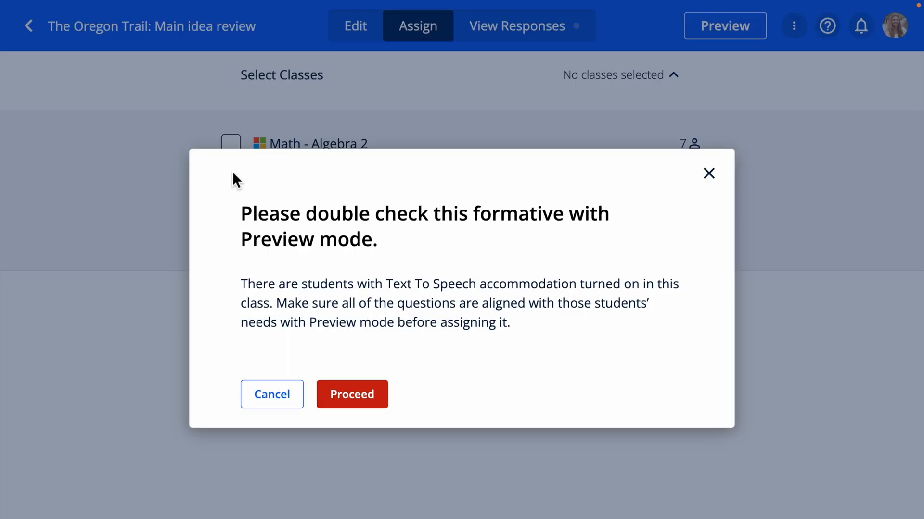
mouse_move(348, 348)
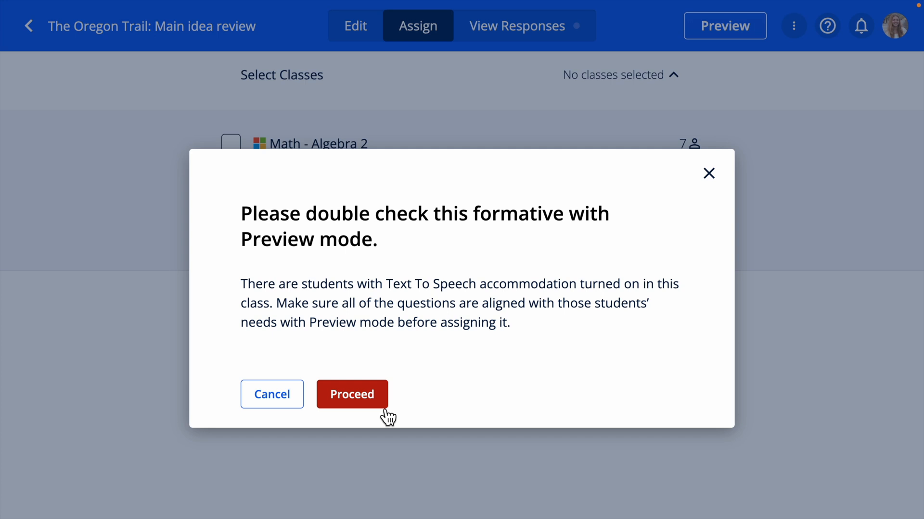
Proceed past the Text-to-Speech preview reminder when assigning the Oregon Trail review.
click(352, 394)
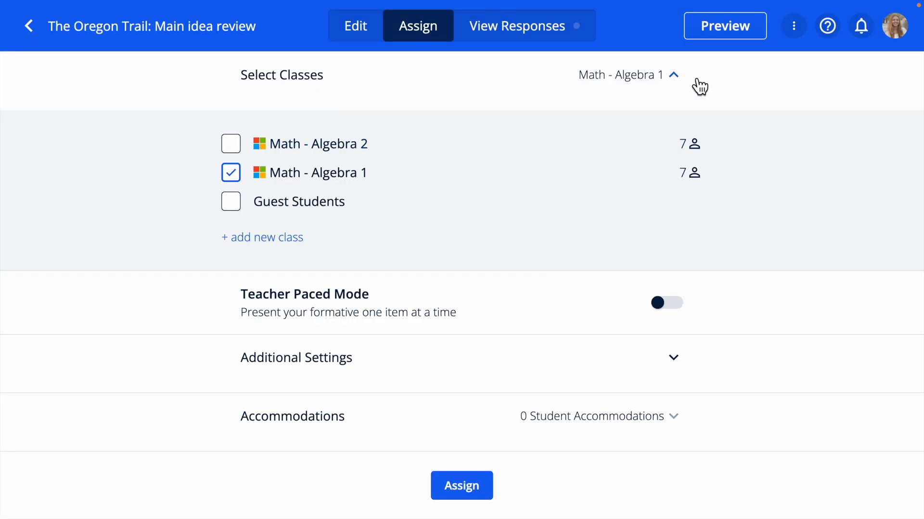
Open the 'Previewing as a Student' panel for the Oregon Trail review.
click(724, 25)
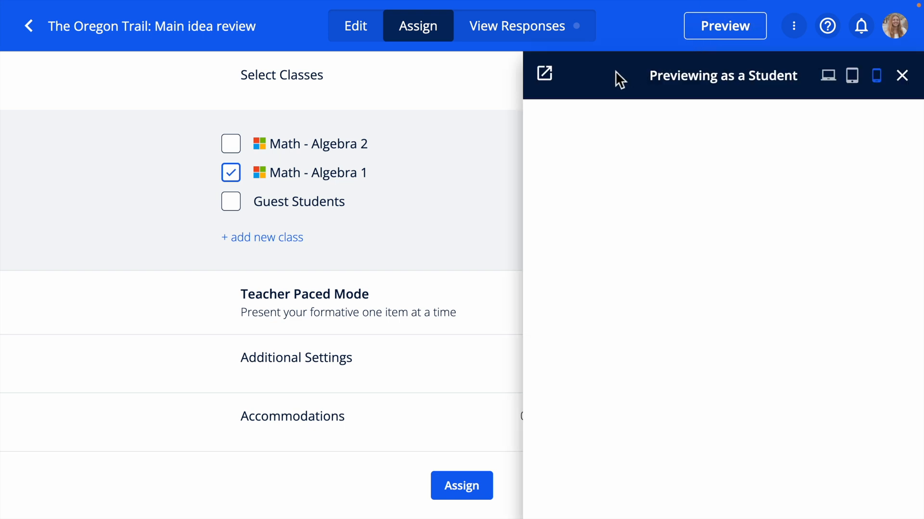
mouse_move(823, 95)
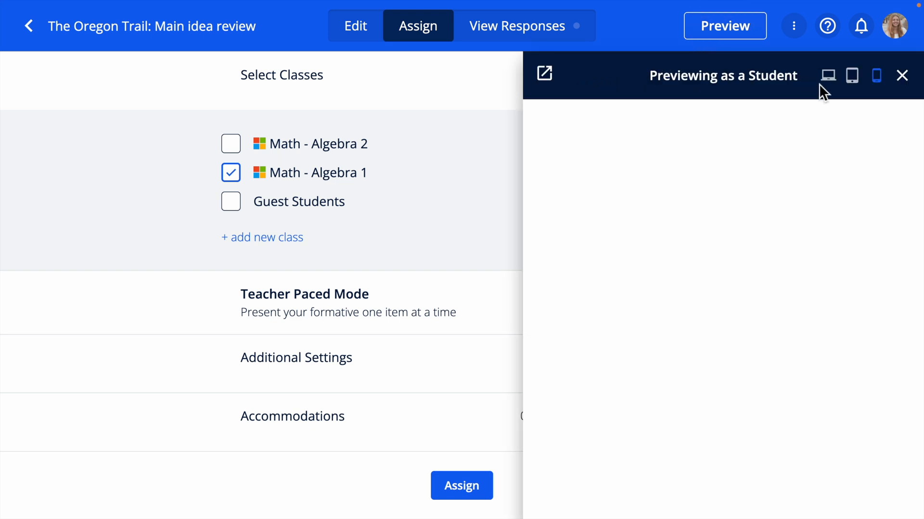